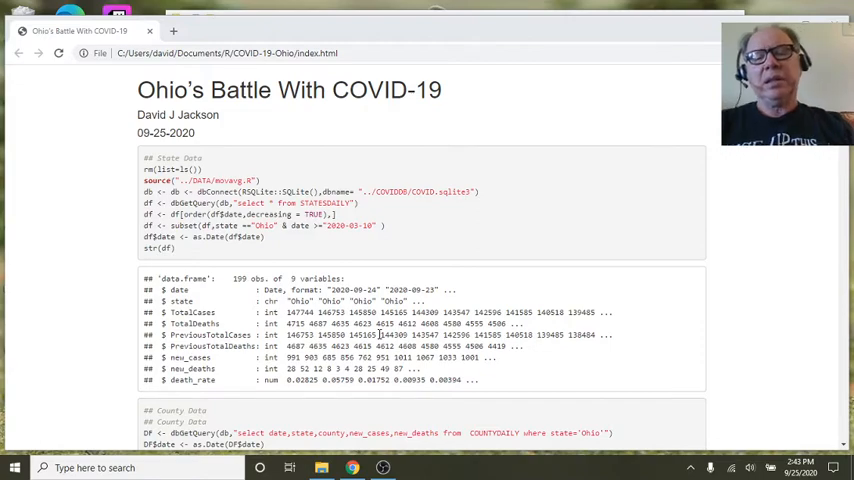
# Scroll the report to the Ohio daily cases chart with its 14-day moving average
pyautogui.scroll(-3)
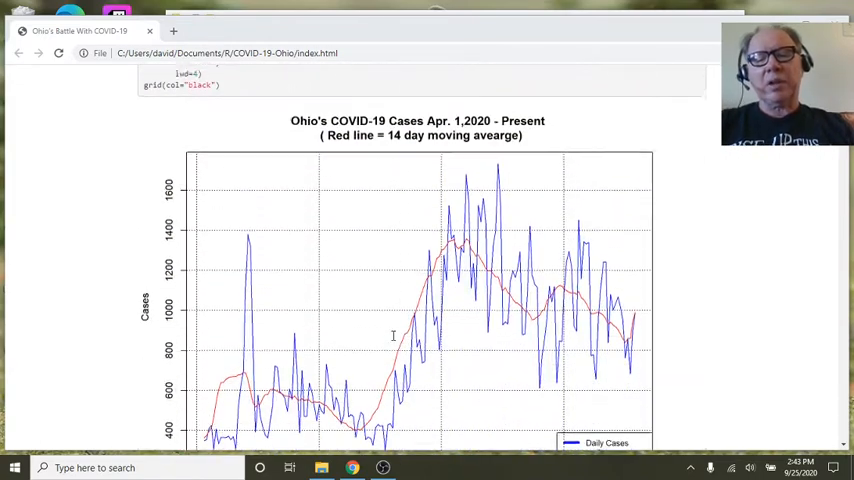
pyautogui.scroll(-3)
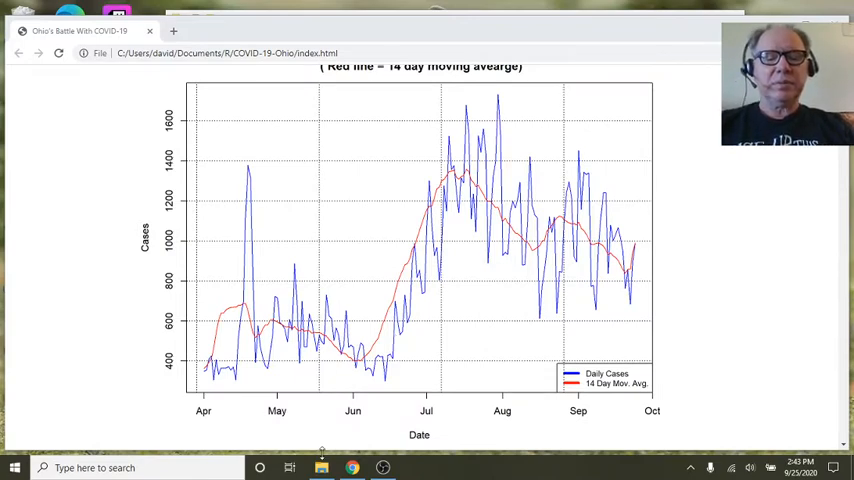
pyautogui.moveTo(321, 467)
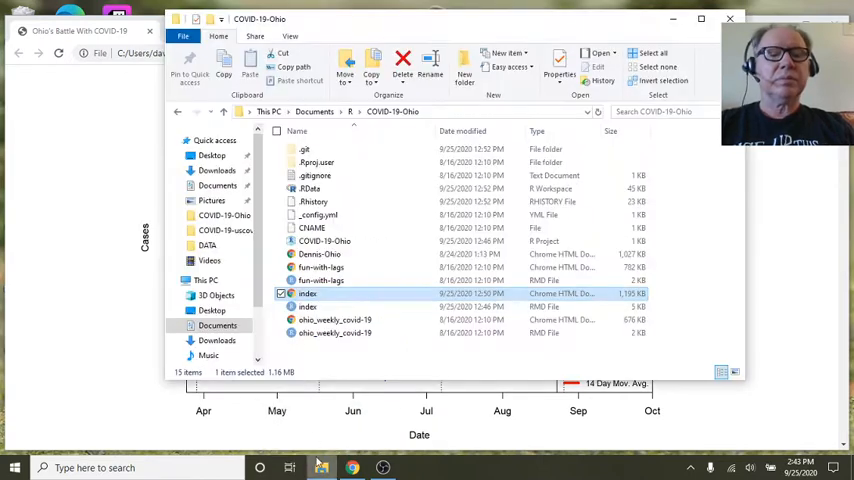
pyautogui.click(217, 170)
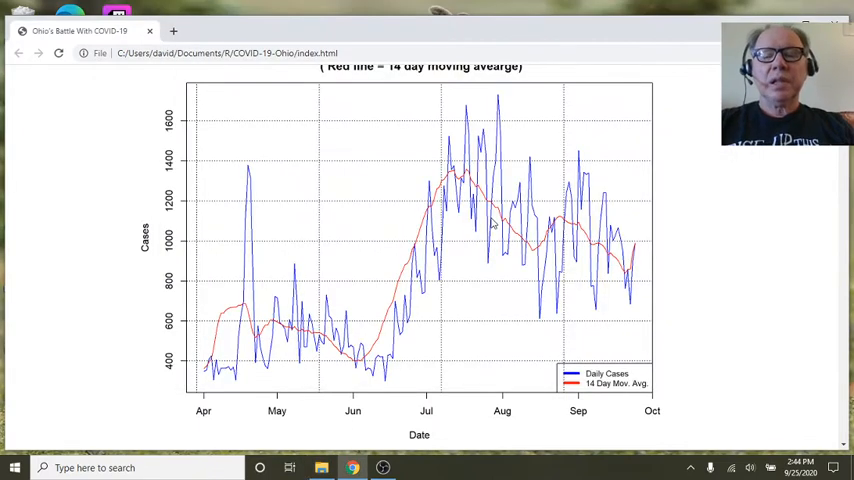
pyautogui.moveTo(460, 240)
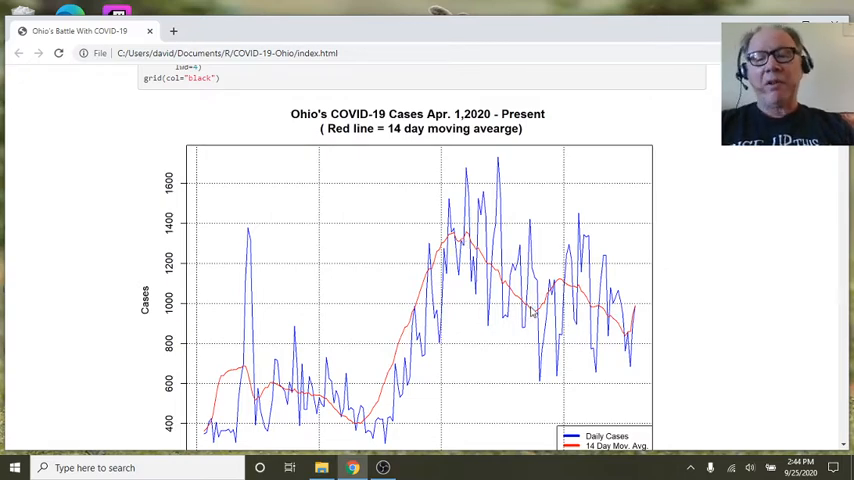
pyautogui.moveTo(570, 294)
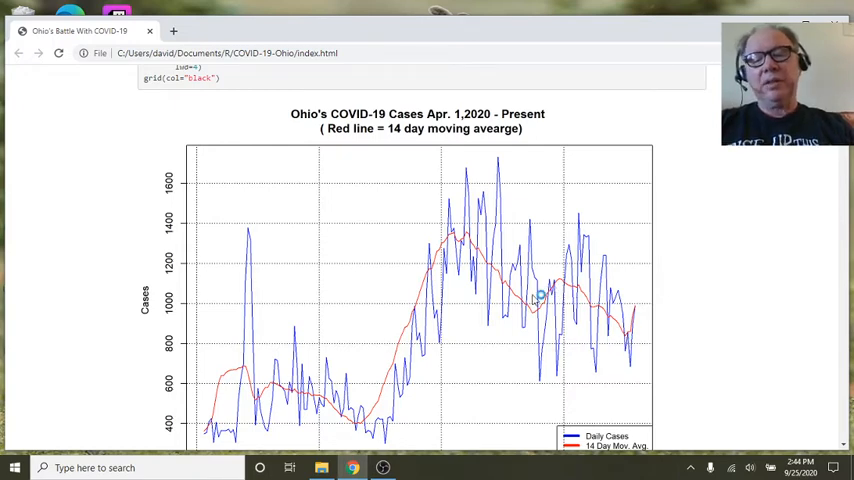
# Scroll past the cases chart to the Ohio daily deaths chart
pyautogui.scroll(-3)
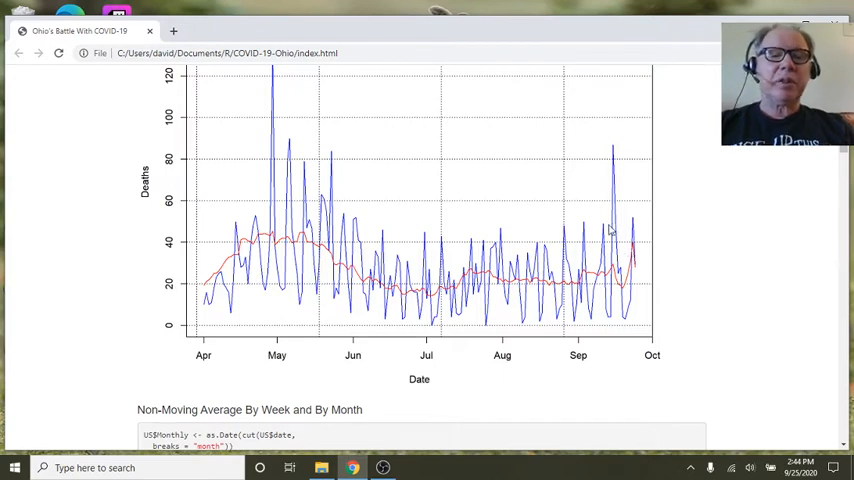
pyautogui.moveTo(566, 285)
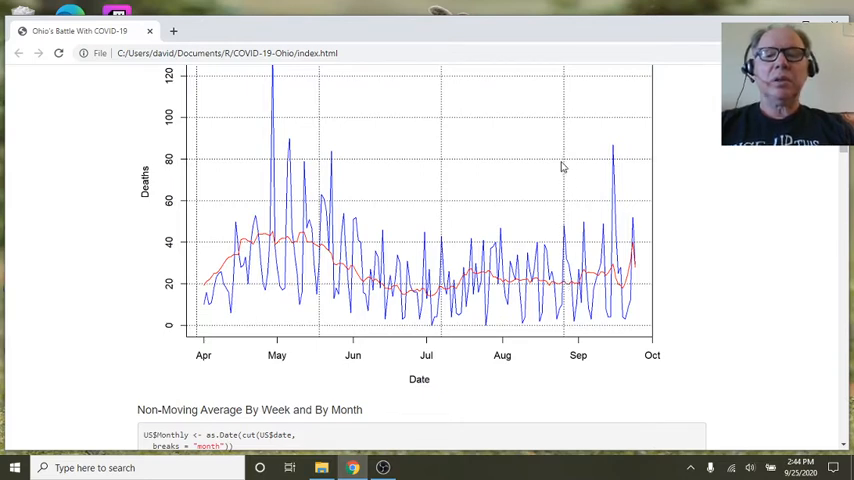
pyautogui.moveTo(567, 214)
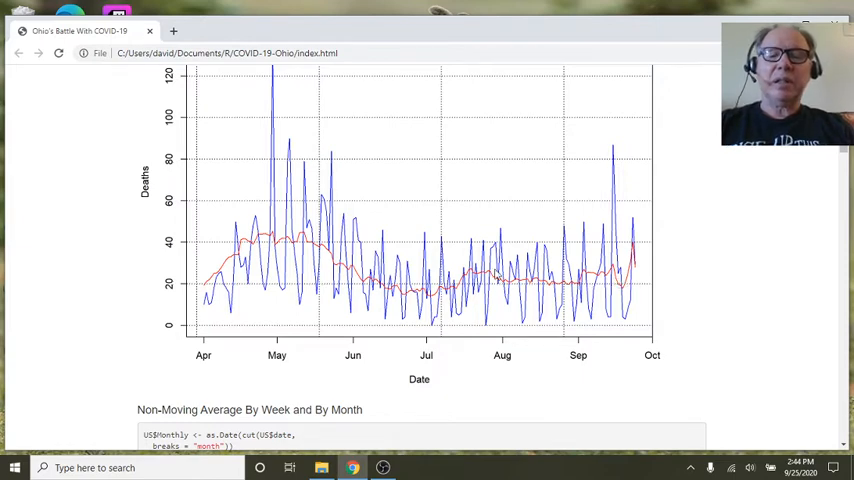
# Scroll down to the weekly cases barplot for Ohio
pyautogui.scroll(-3)
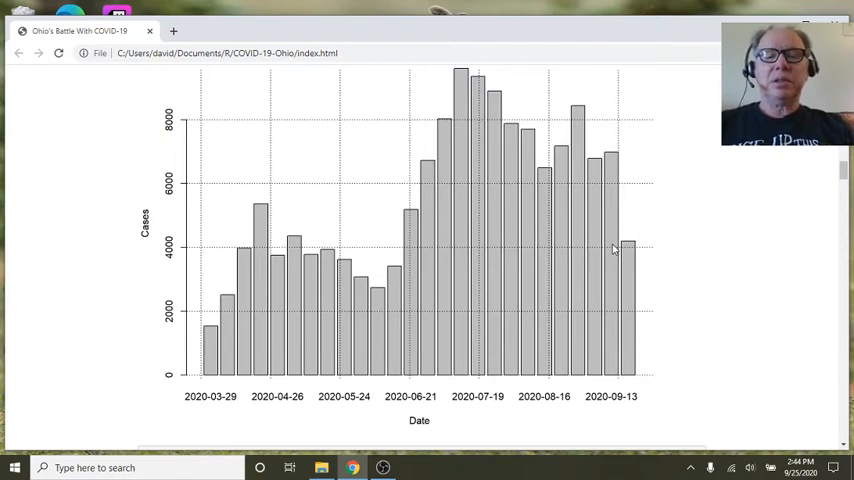
pyautogui.moveTo(415, 261)
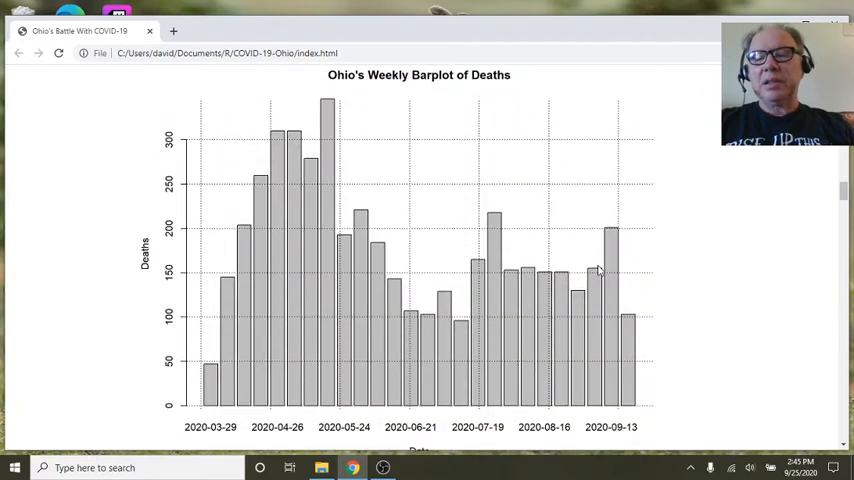
pyautogui.moveTo(625, 277)
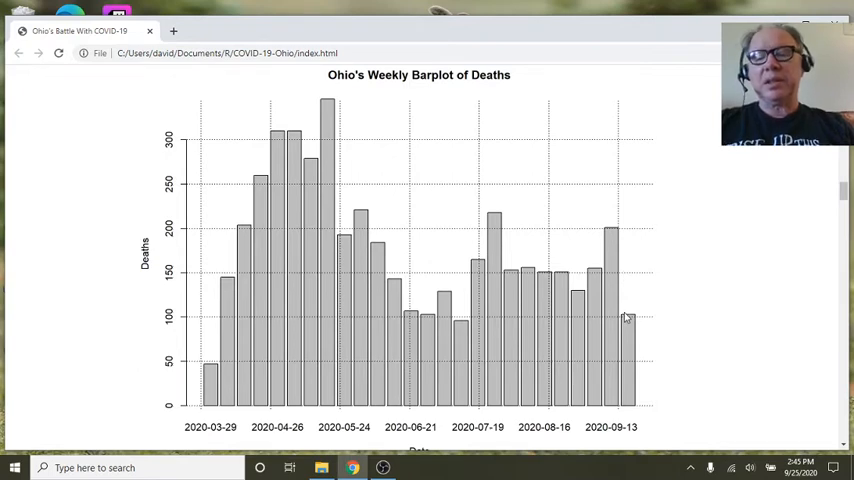
pyautogui.moveTo(578, 290)
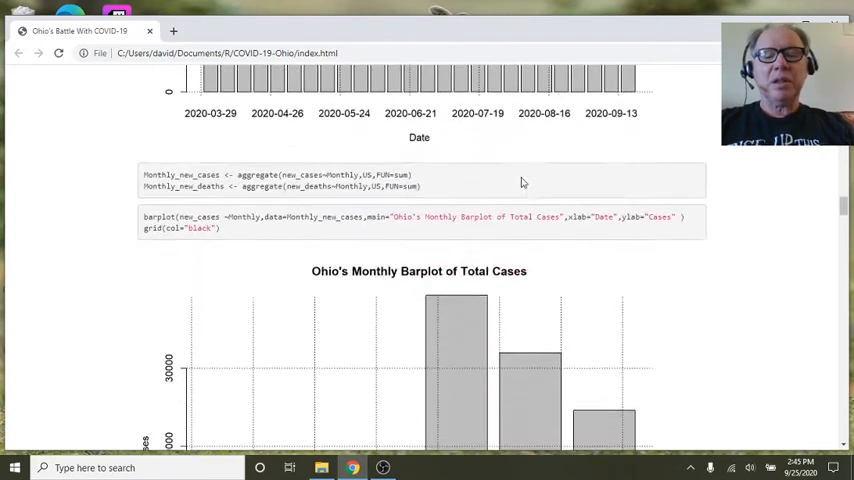
# Scroll past the monthly deaths barplot to the Weekly and Monthly Mean heading
pyautogui.scroll(-3)
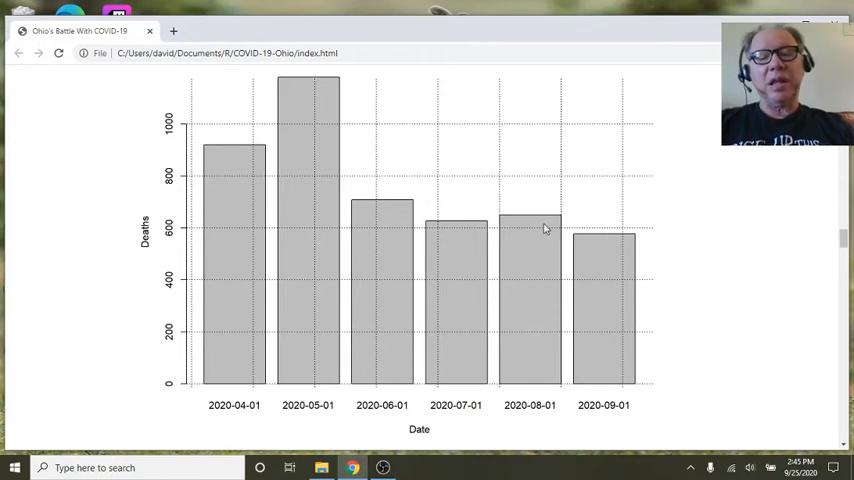
pyautogui.moveTo(487, 246)
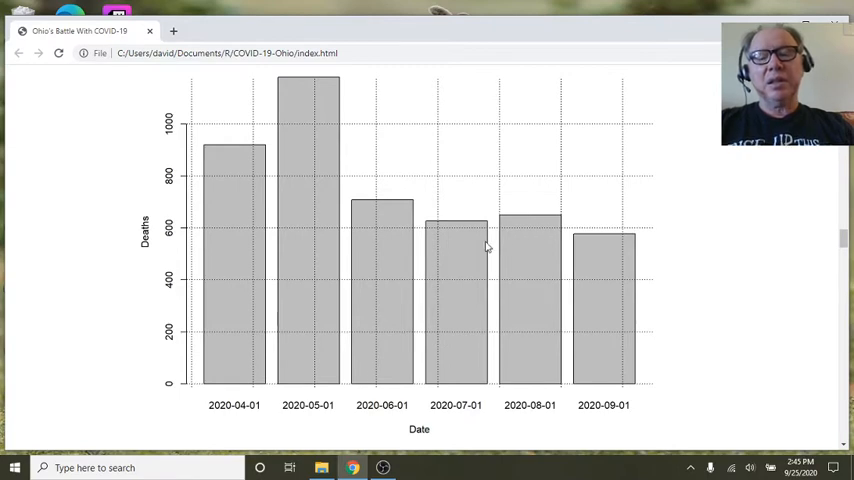
pyautogui.scroll(-3)
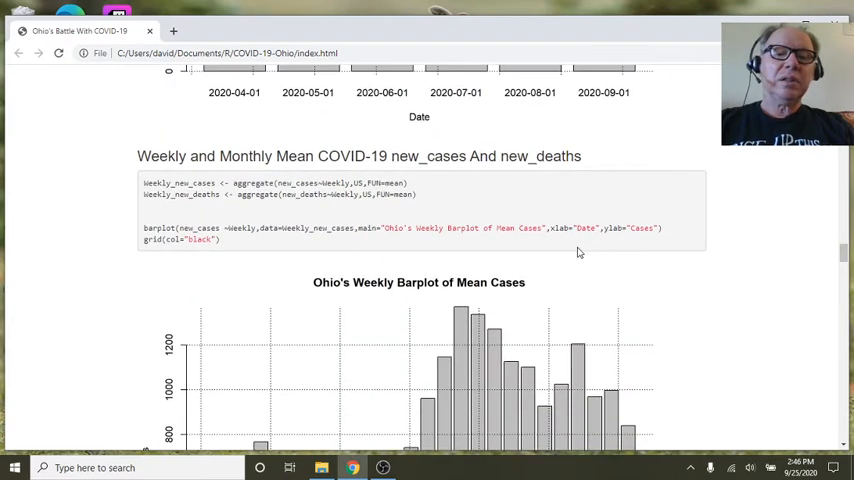
# Scroll past the weekly mean cases and deaths barplots to the monthly mean cases barplot
pyautogui.scroll(-3)
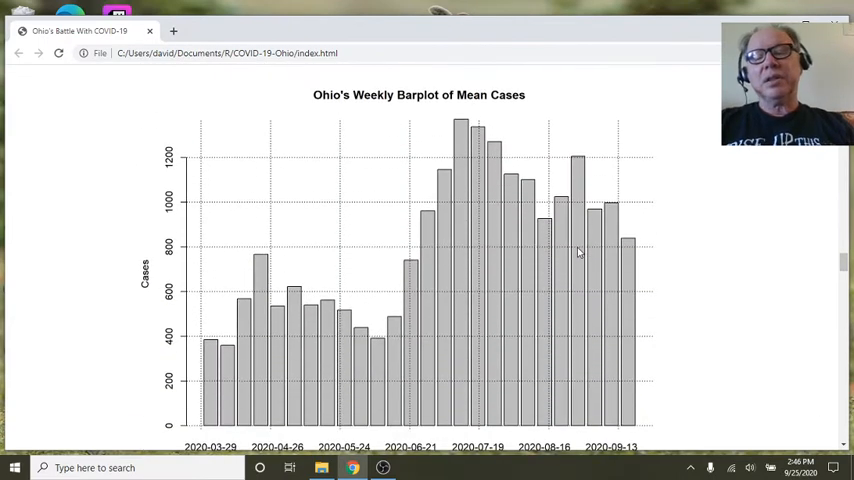
pyautogui.moveTo(636, 248)
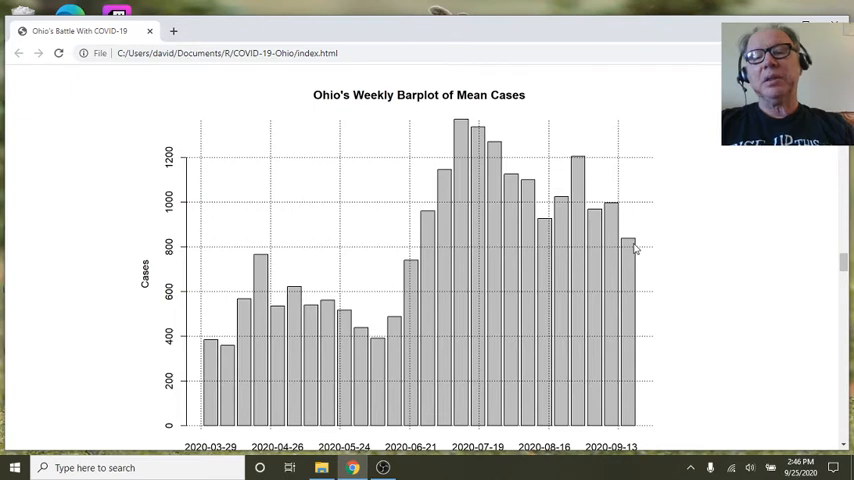
pyautogui.moveTo(586, 230)
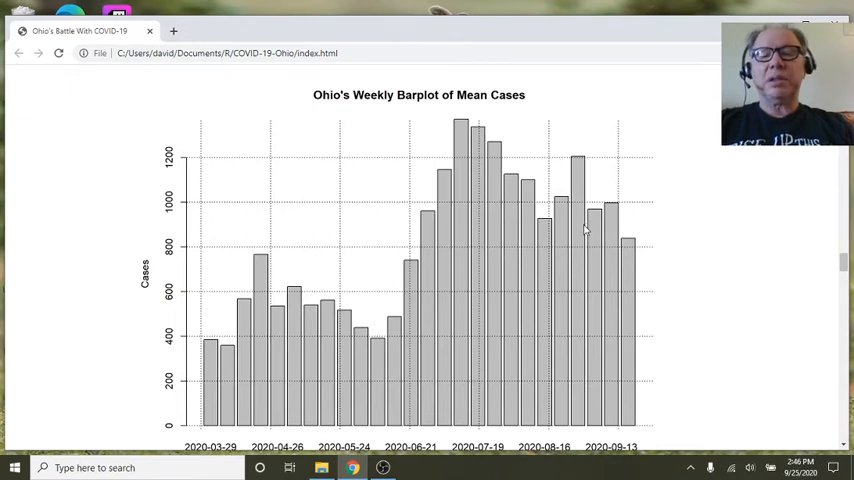
pyautogui.scroll(-3)
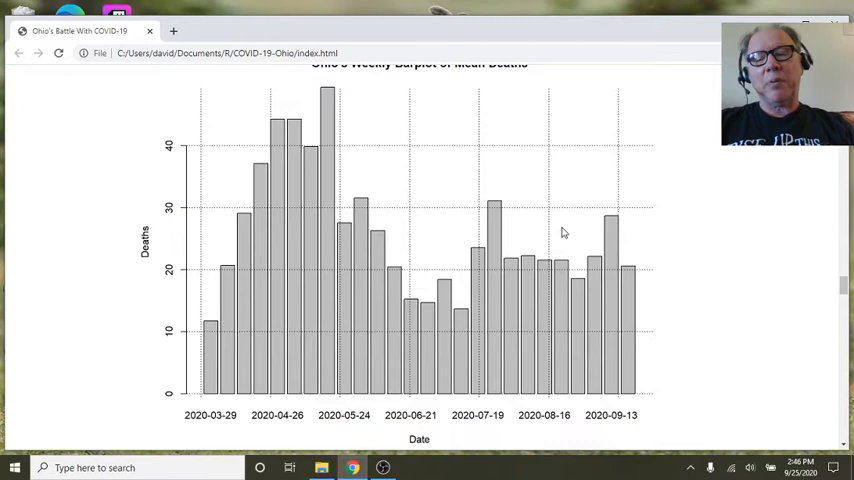
pyautogui.scroll(-3)
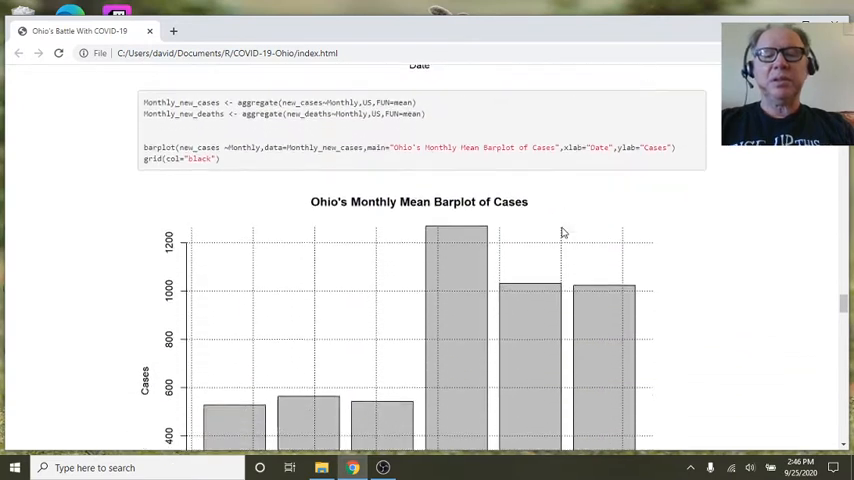
# Scroll past both monthly mean barplots to the Top 5 Counties chart
pyautogui.scroll(-3)
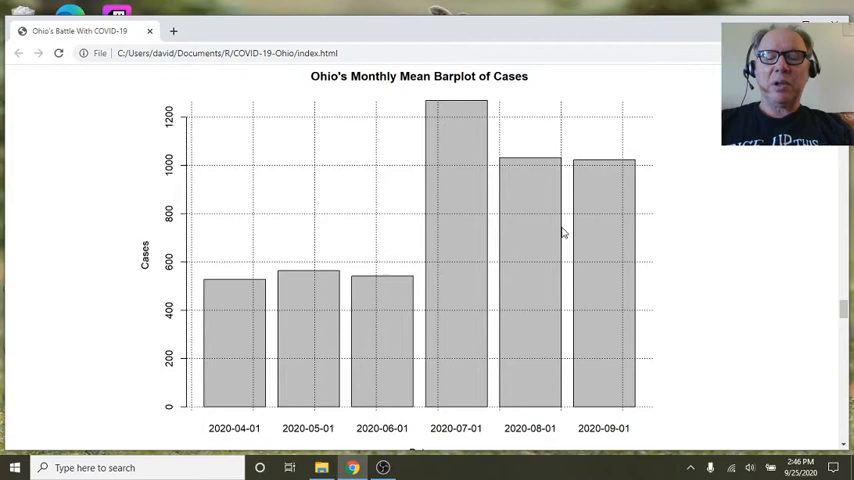
pyautogui.scroll(-3)
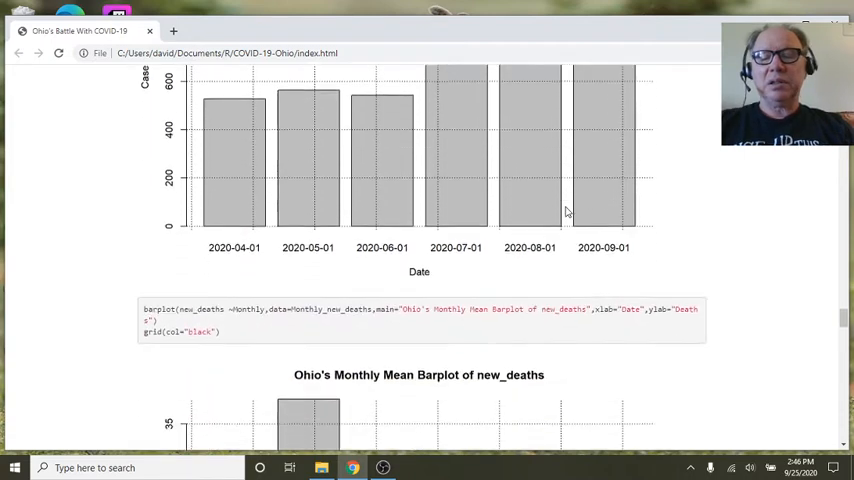
pyautogui.scroll(-3)
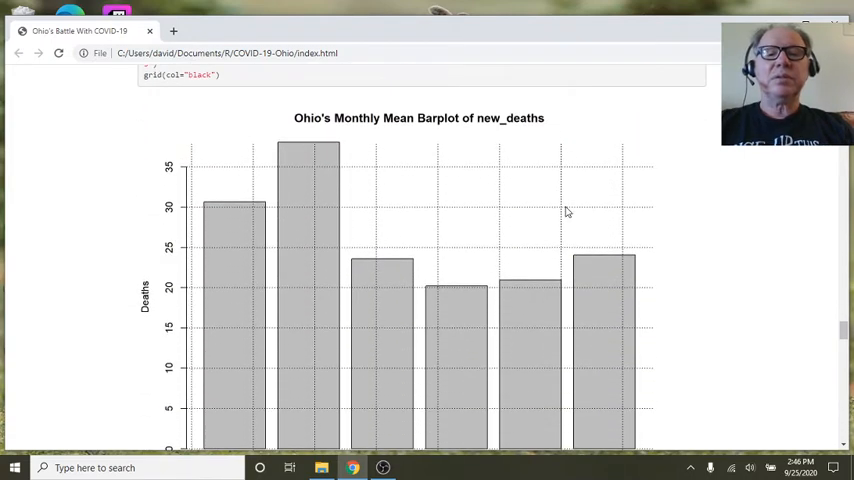
pyautogui.scroll(-3)
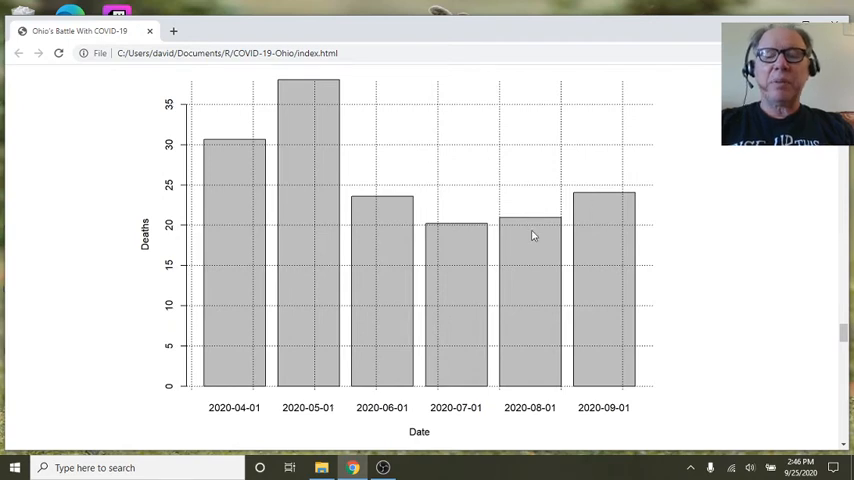
pyautogui.moveTo(387, 222)
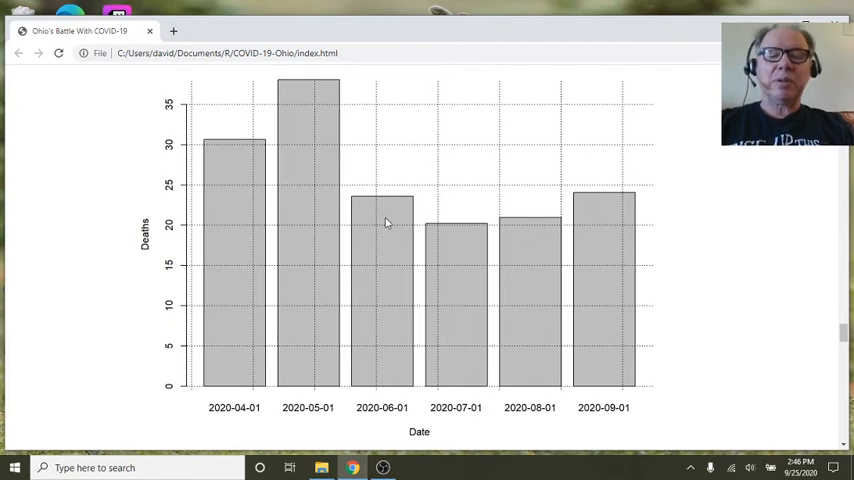
pyautogui.scroll(-3)
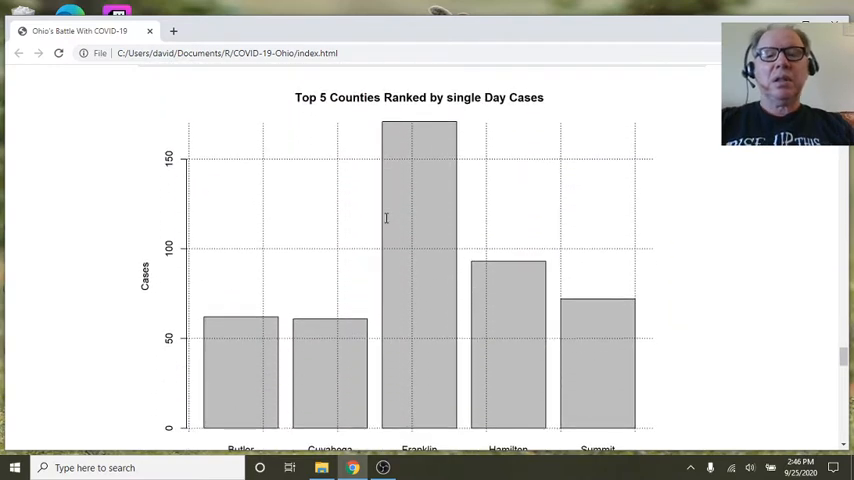
pyautogui.moveTo(388, 222)
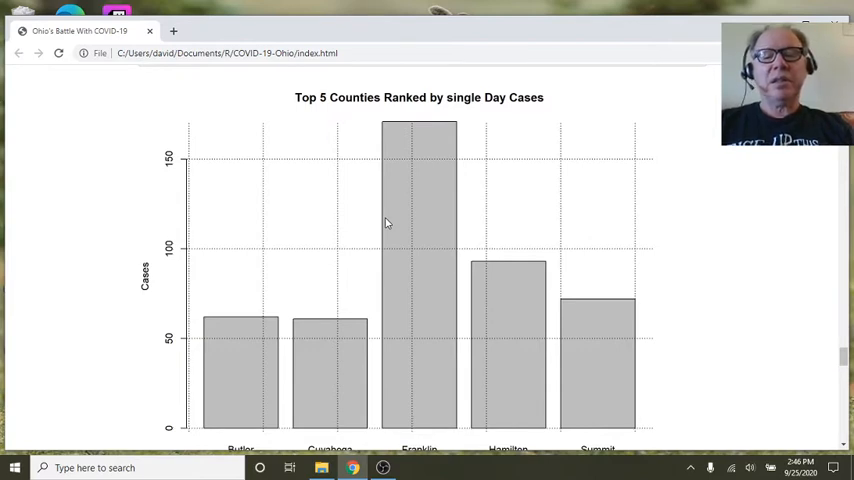
pyautogui.scroll(-3)
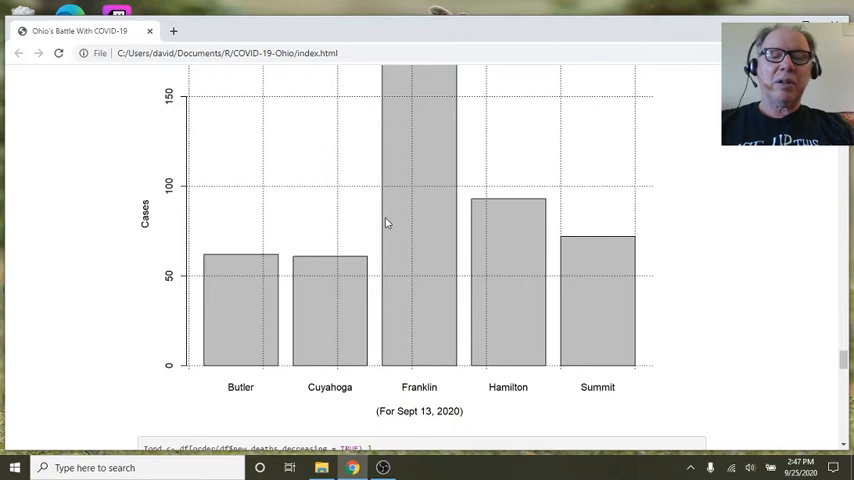
pyautogui.scroll(-3)
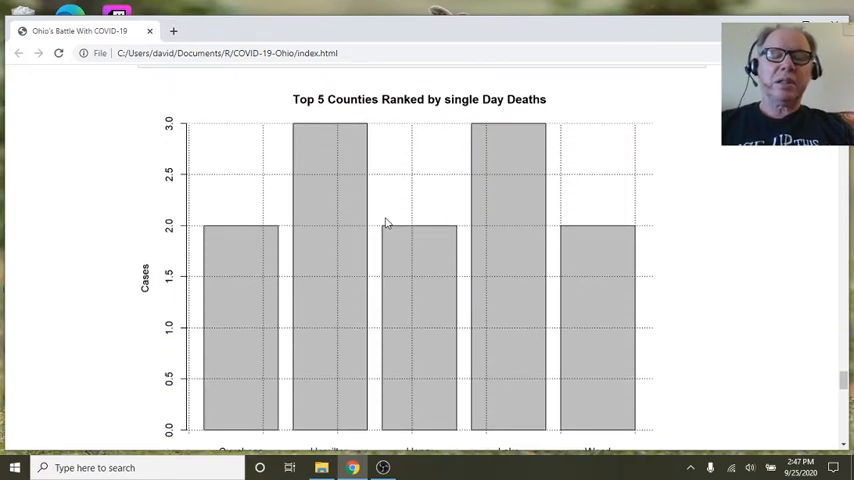
pyautogui.scroll(-3)
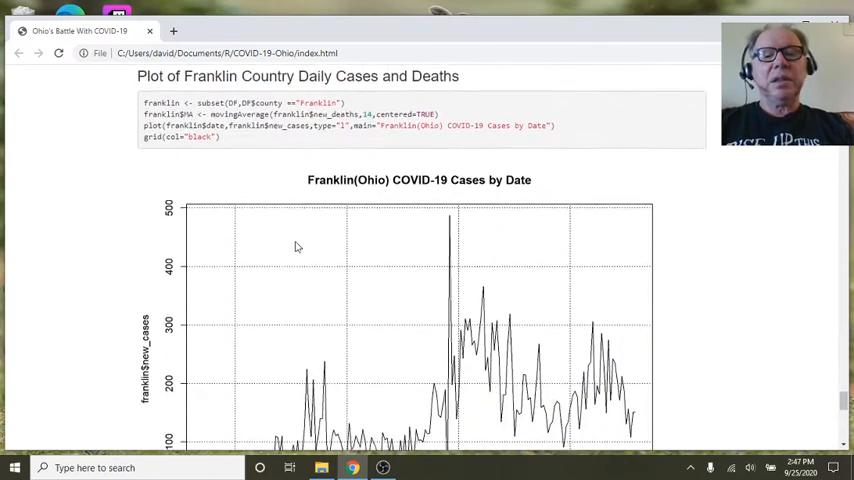
pyautogui.scroll(-3)
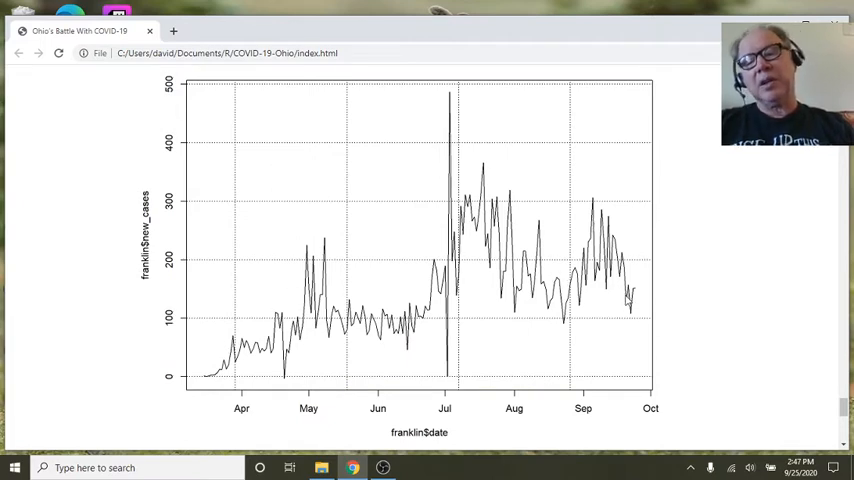
pyautogui.scroll(-3)
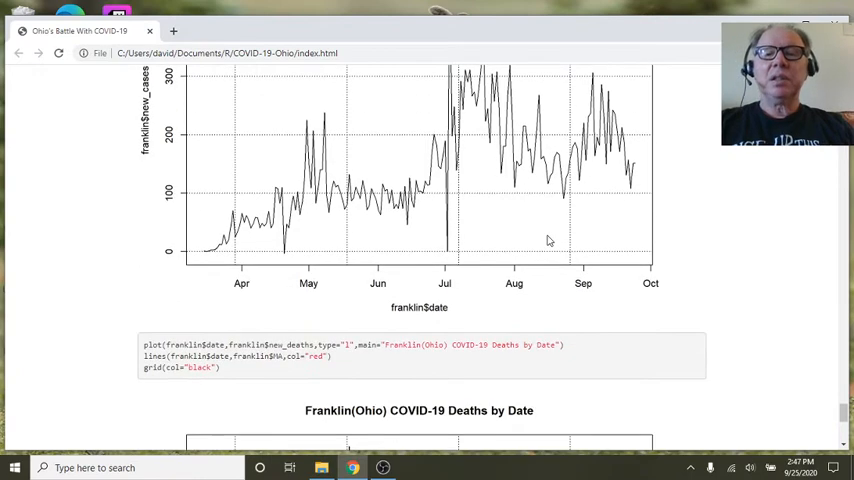
pyautogui.scroll(-3)
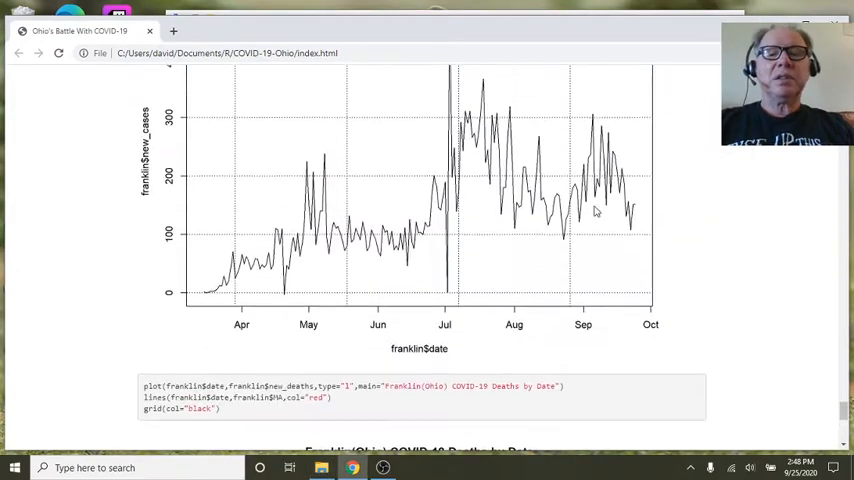
pyautogui.scroll(-3)
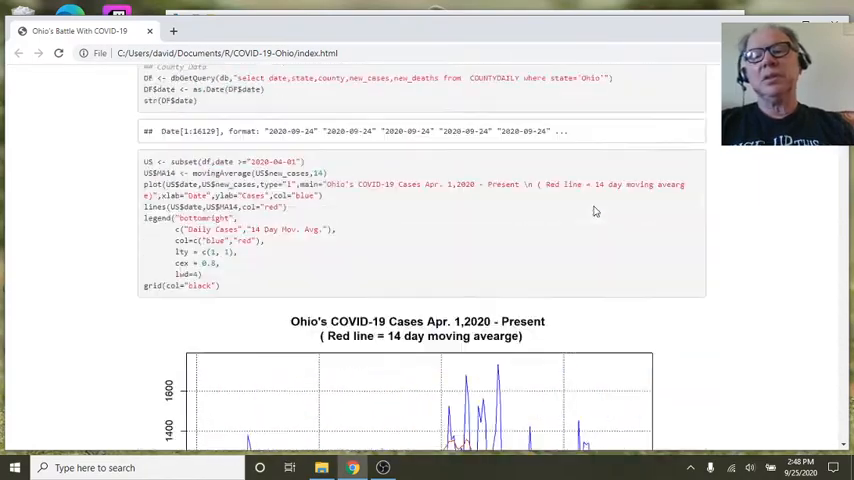
# Save the Ohio daily cases chart image to Downloads as ohio_cases_daily.png
pyautogui.scroll(-3)
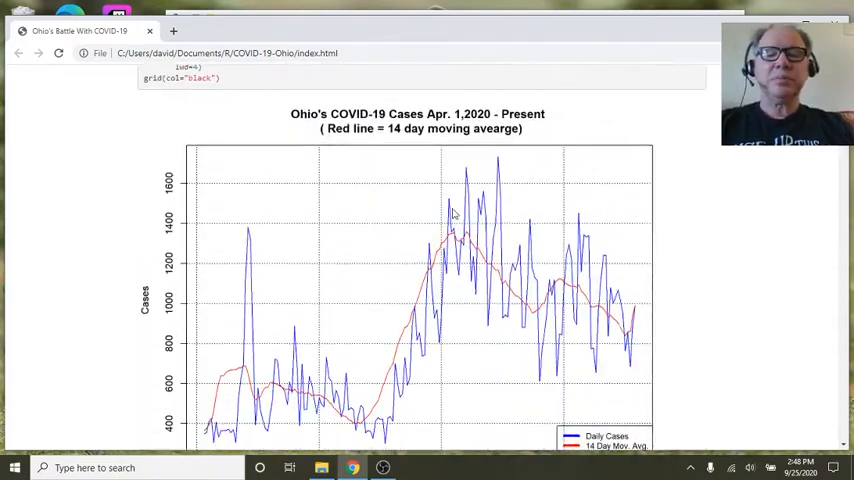
pyautogui.rightClick(452, 212)
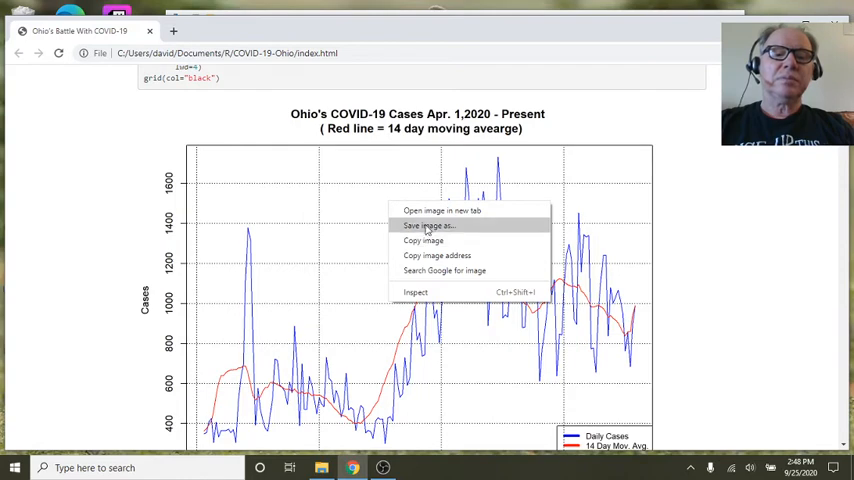
pyautogui.click(429, 225)
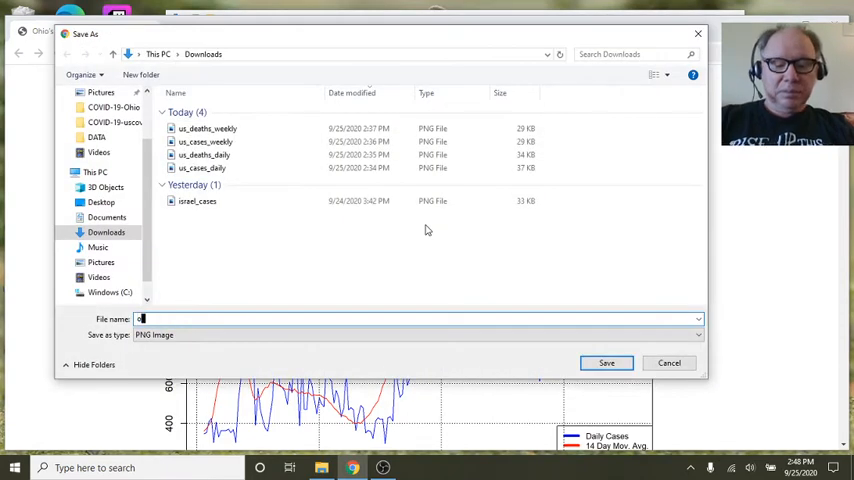
pyautogui.write('ohio_cases_dail')
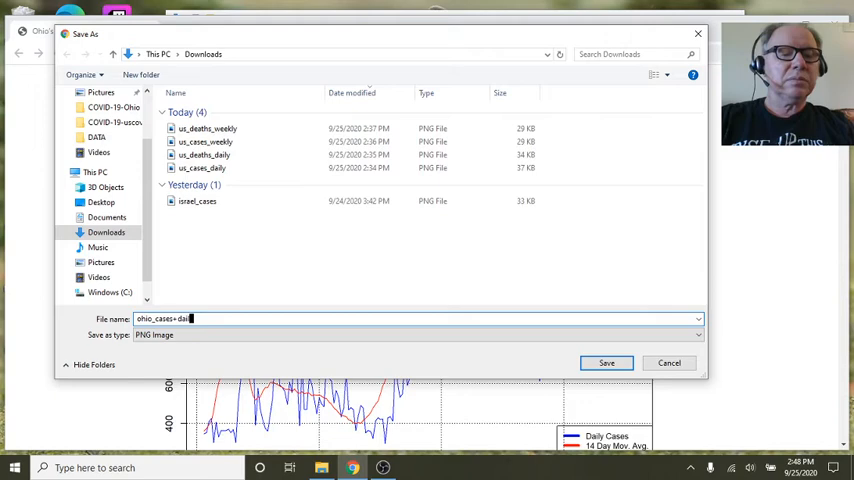
pyautogui.press('Backspace')
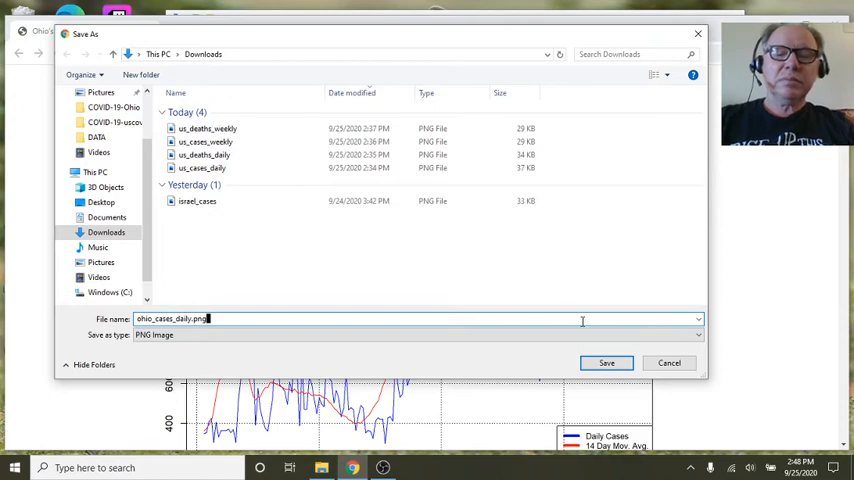
pyautogui.click(606, 362)
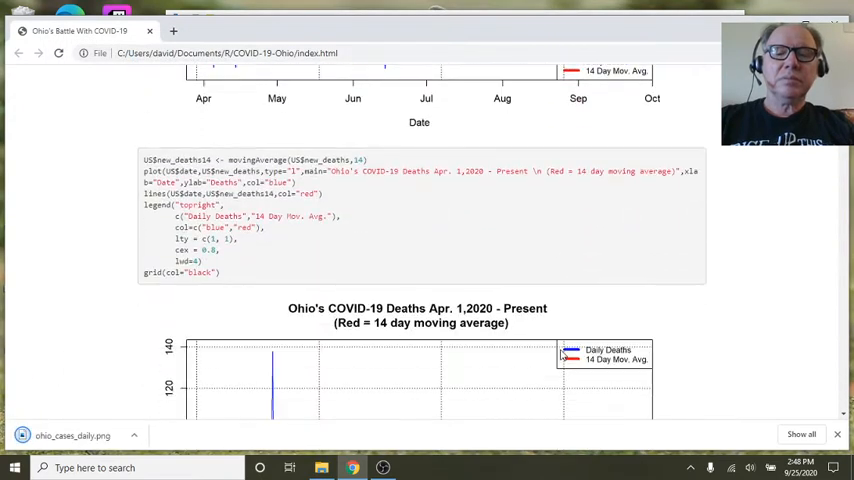
# Save the Ohio daily deaths chart image as ohio_deaths_daily.png
pyautogui.scroll(-3)
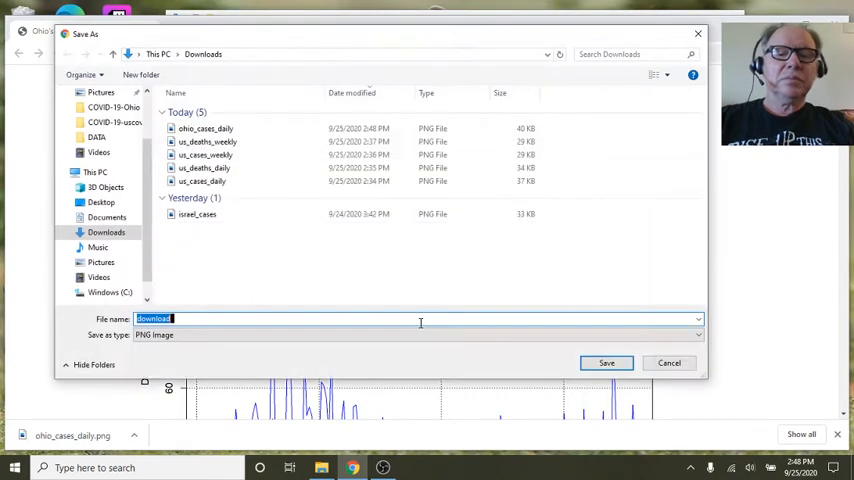
pyautogui.write('ohio_deaths_daily')
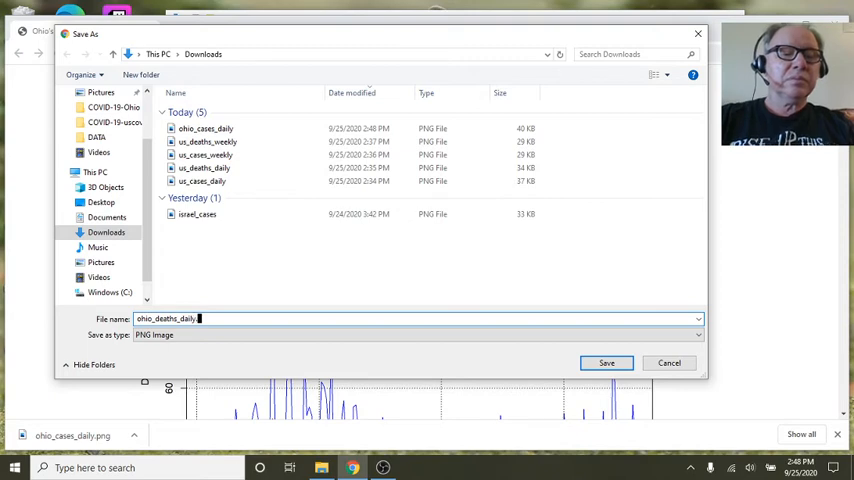
pyautogui.write('.png')
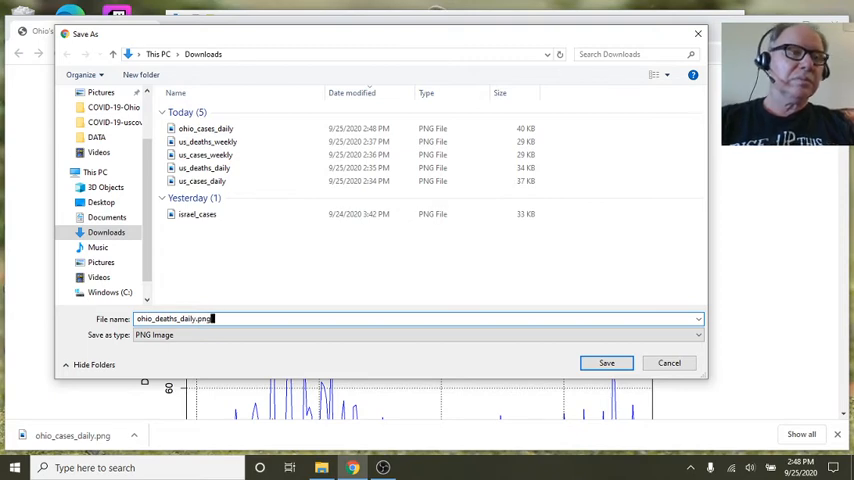
pyautogui.click(606, 362)
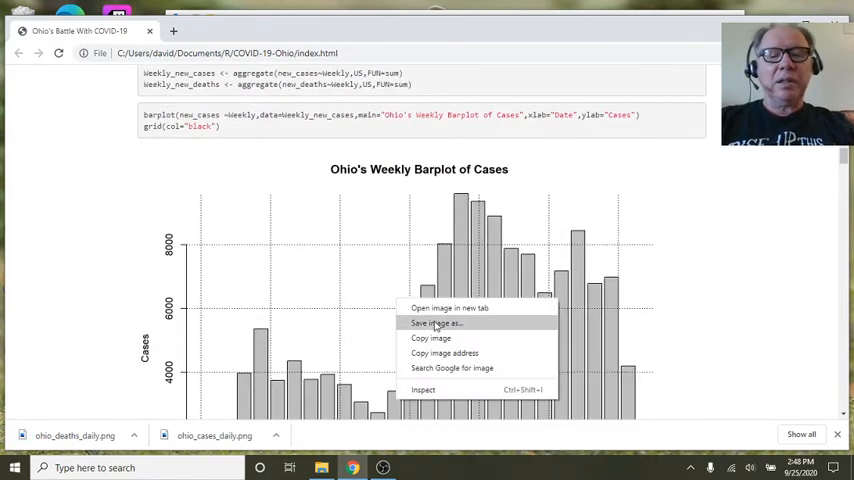
# Save the weekly cases barplot image as ohio_cases_weekly.png
pyautogui.click(435, 323)
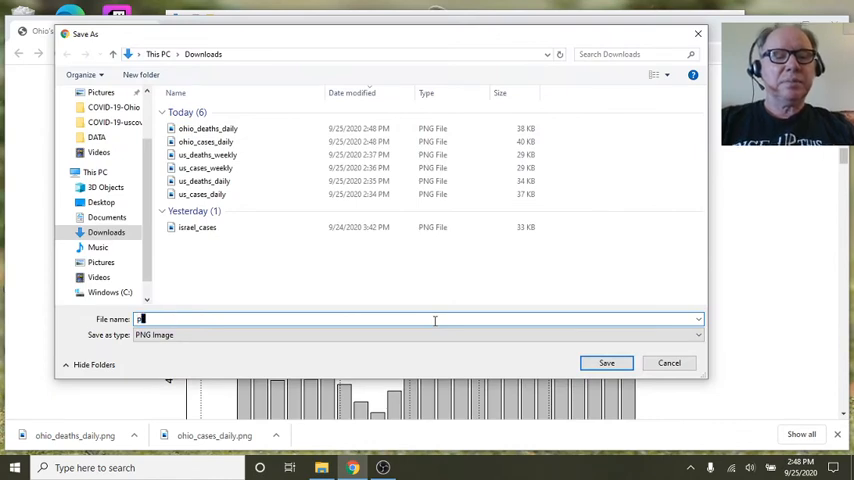
pyautogui.write('oh')
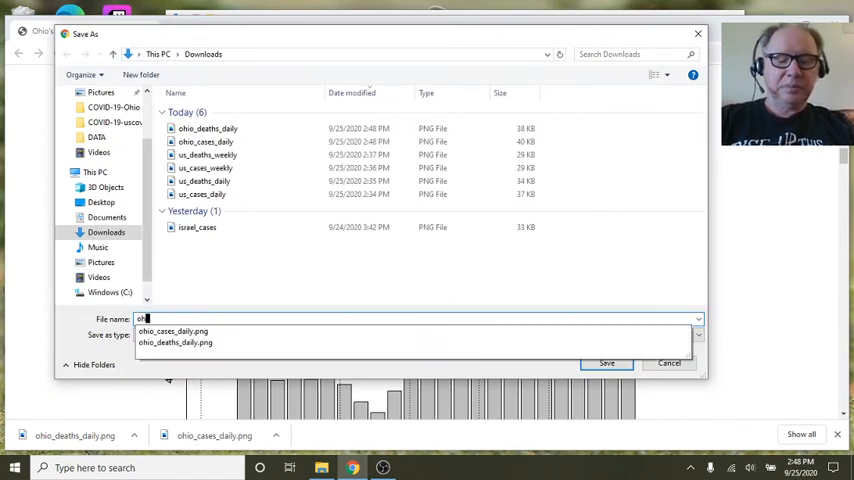
pyautogui.write('ohio_cases_weekly.png')
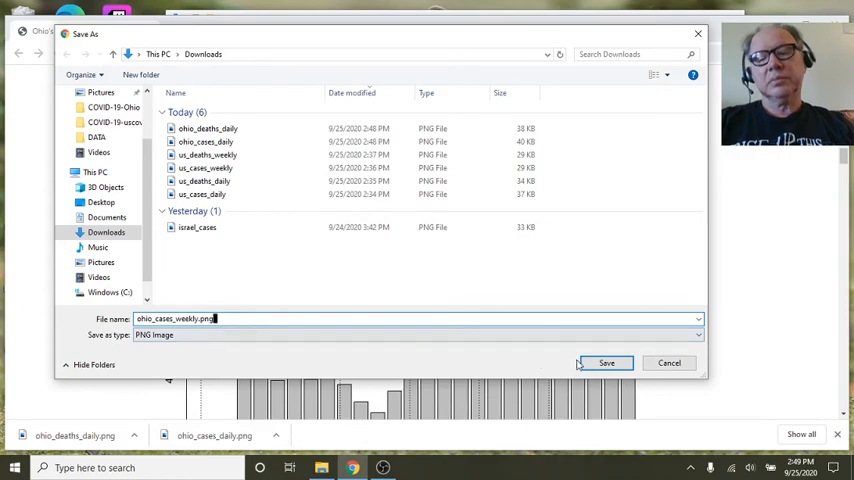
pyautogui.click(606, 363)
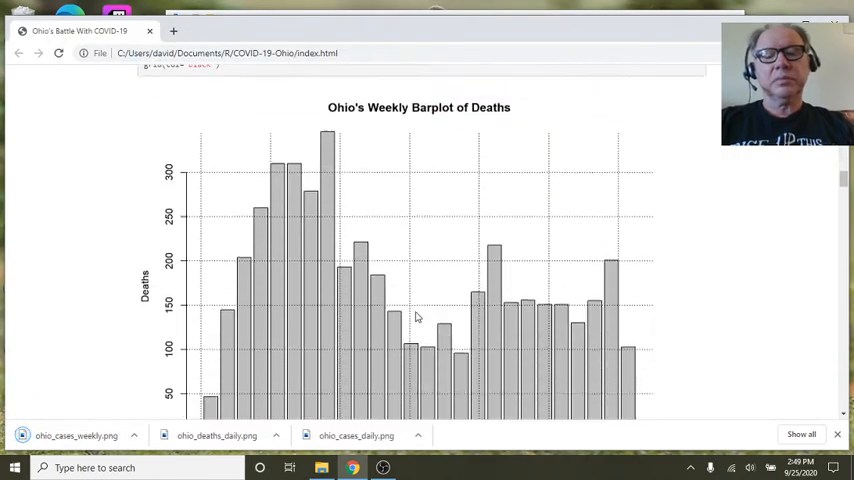
# Save the weekly deaths barplot image to Downloads as Ohio_deaths_weekly.png
pyautogui.rightClick(418, 315)
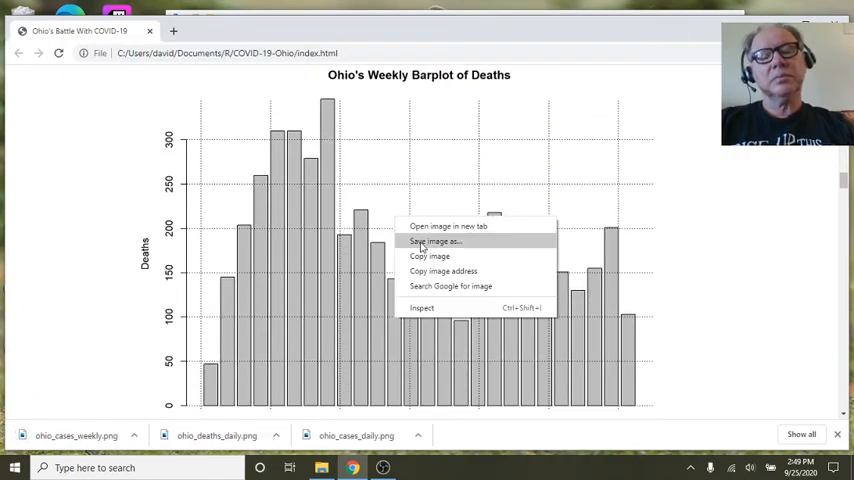
pyautogui.click(435, 241)
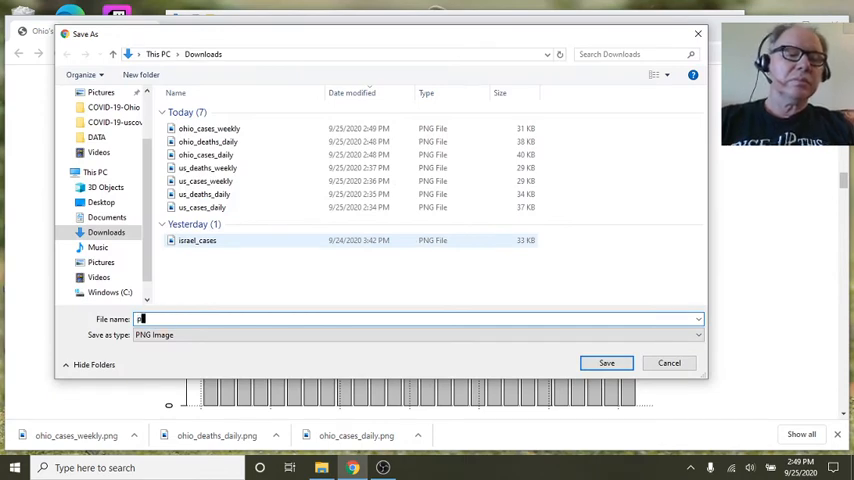
pyautogui.write('oh')
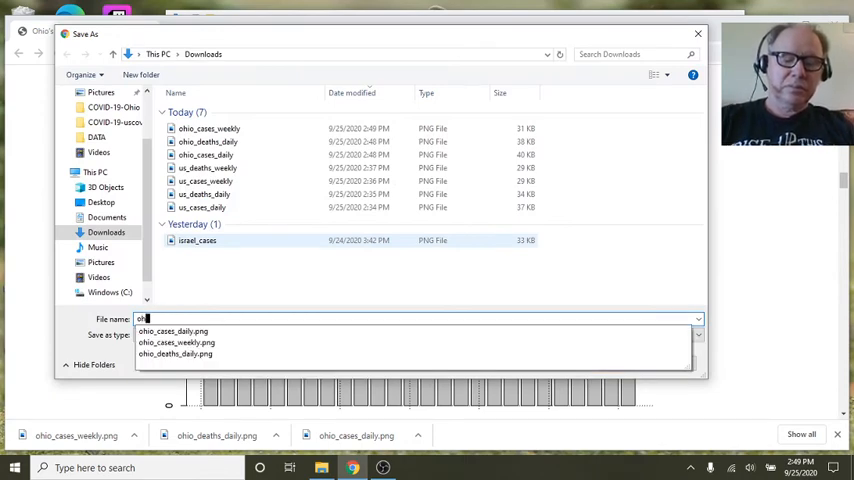
pyautogui.write('Ohio_deaths_weekly.png')
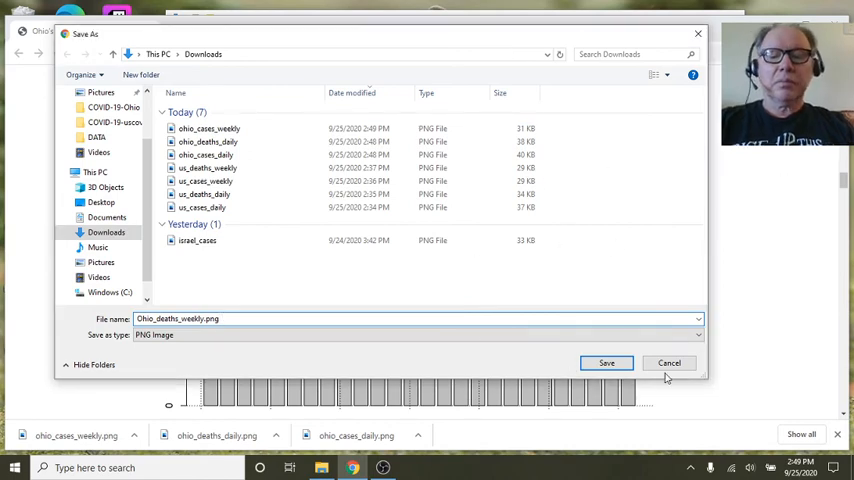
pyautogui.click(606, 362)
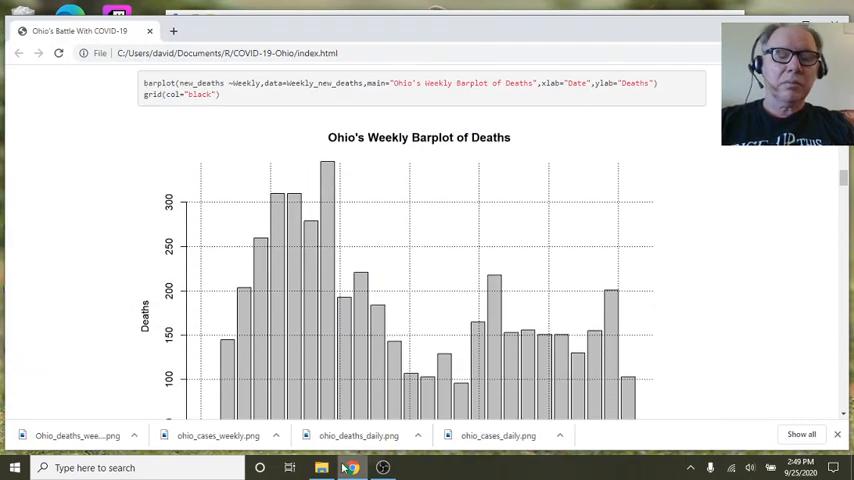
# Open ohio_cases_weekly.png from the Downloads folder in Photos
pyautogui.click(321, 467)
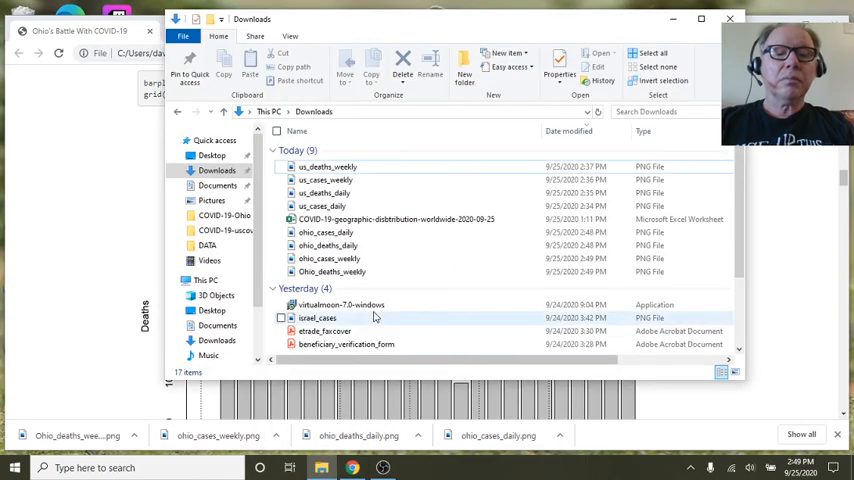
pyautogui.moveTo(332, 271)
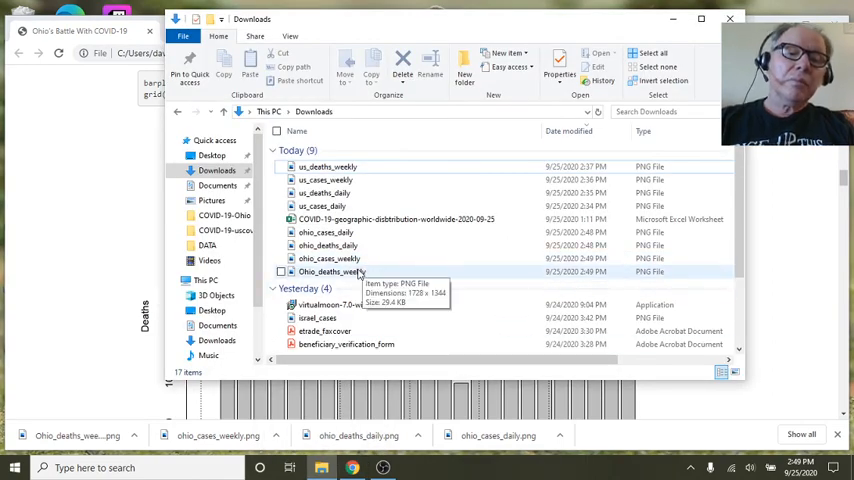
pyautogui.doubleClick(332, 271)
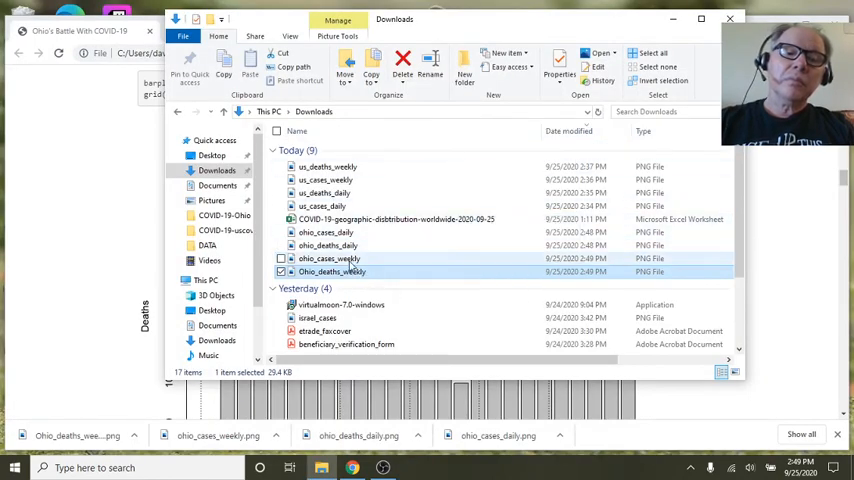
pyautogui.doubleClick(329, 258)
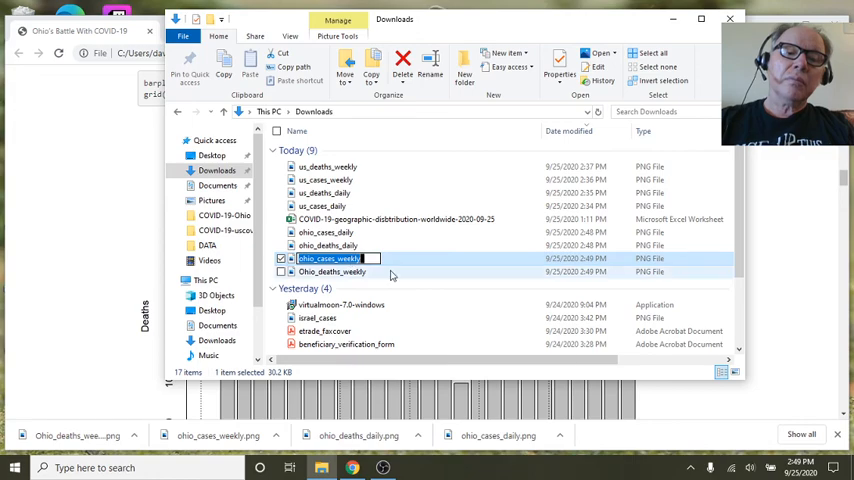
pyautogui.doubleClick(329, 258)
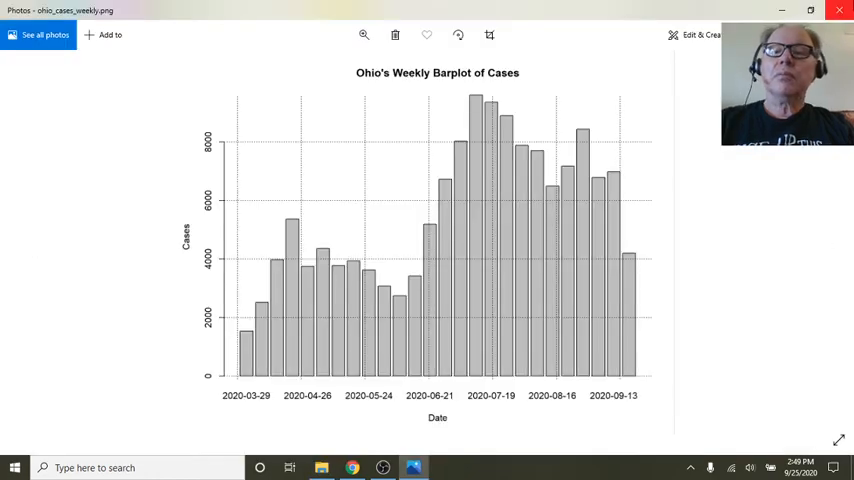